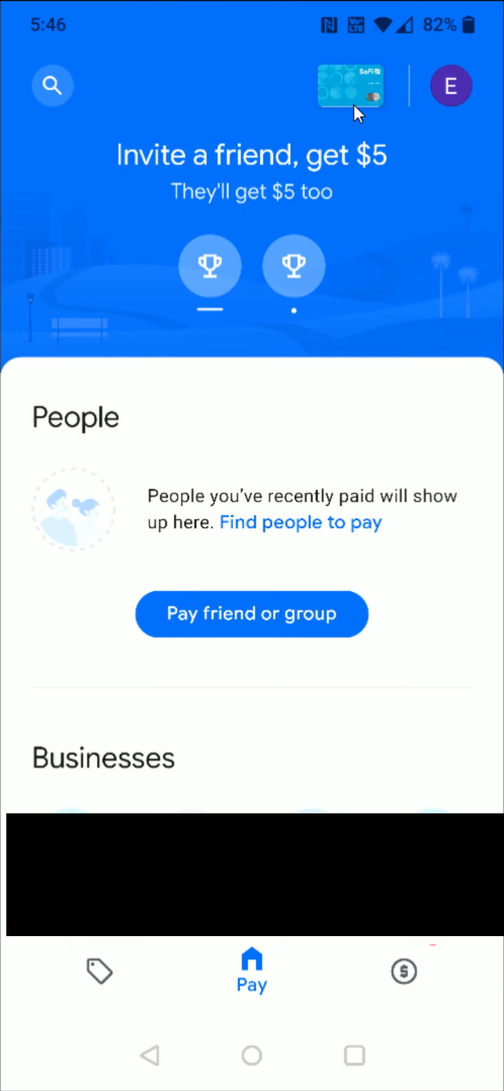
mouse_move(359, 105)
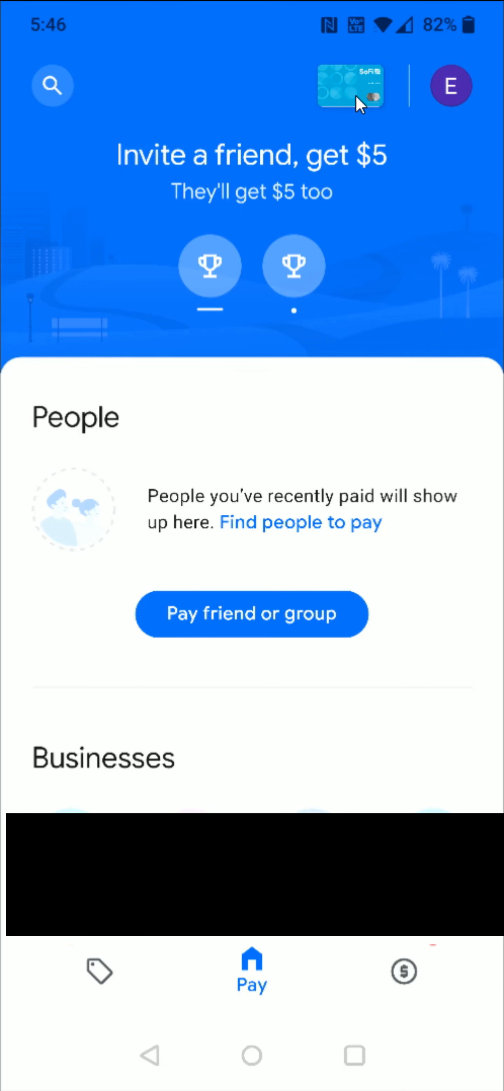
Step: Start card setup from the home screen, reaching 'Choose a card to set up'
click(349, 88)
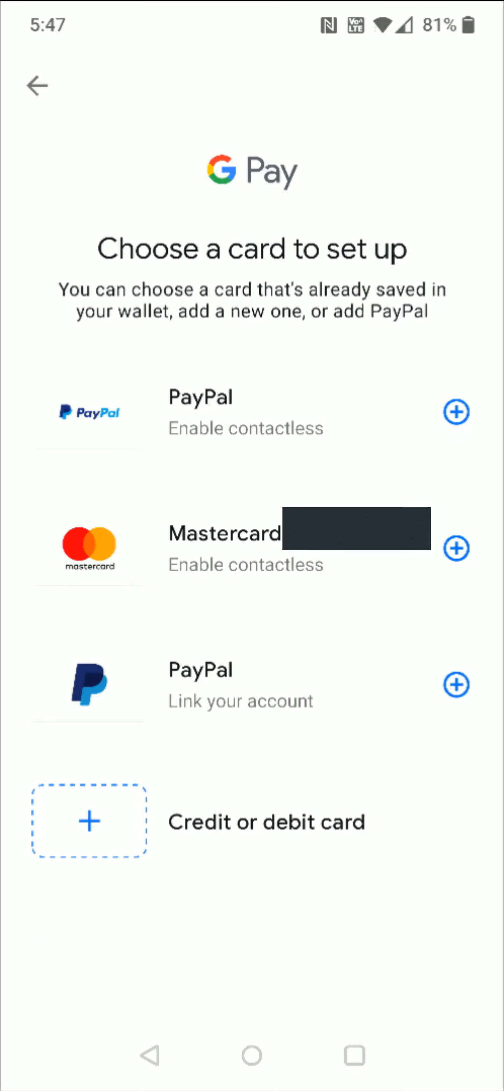
mouse_move(193, 711)
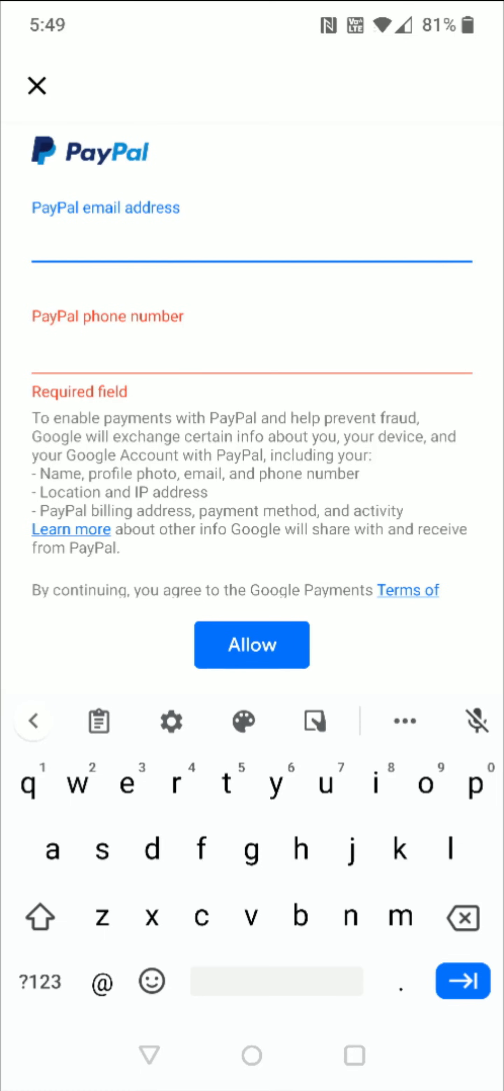
Step: Allow linking PayPal and verify it with the texted confirmation code
click(251, 645)
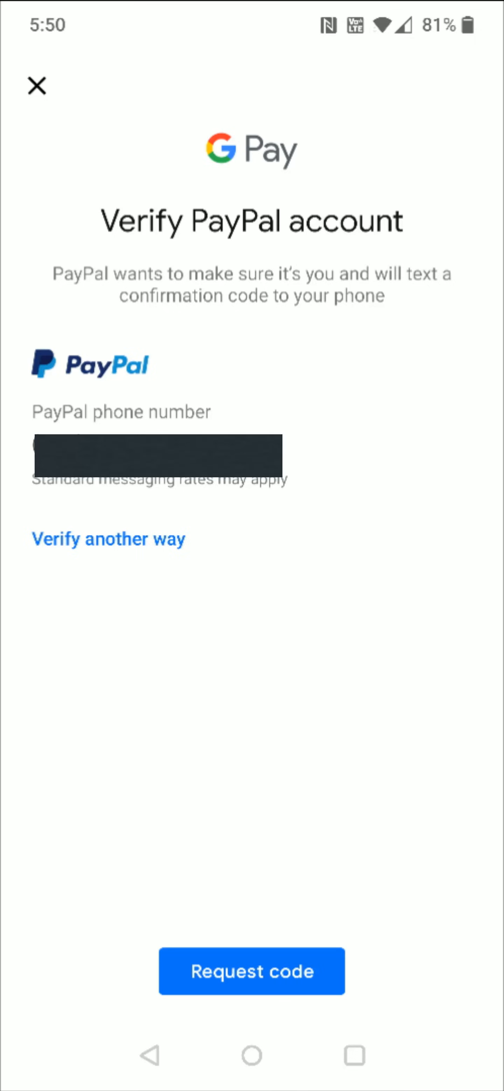
click(251, 972)
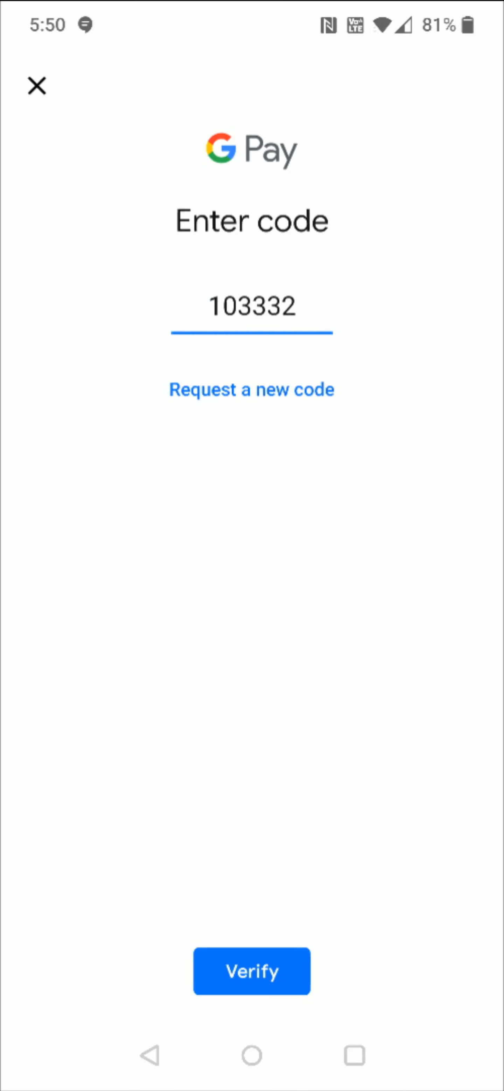
click(252, 971)
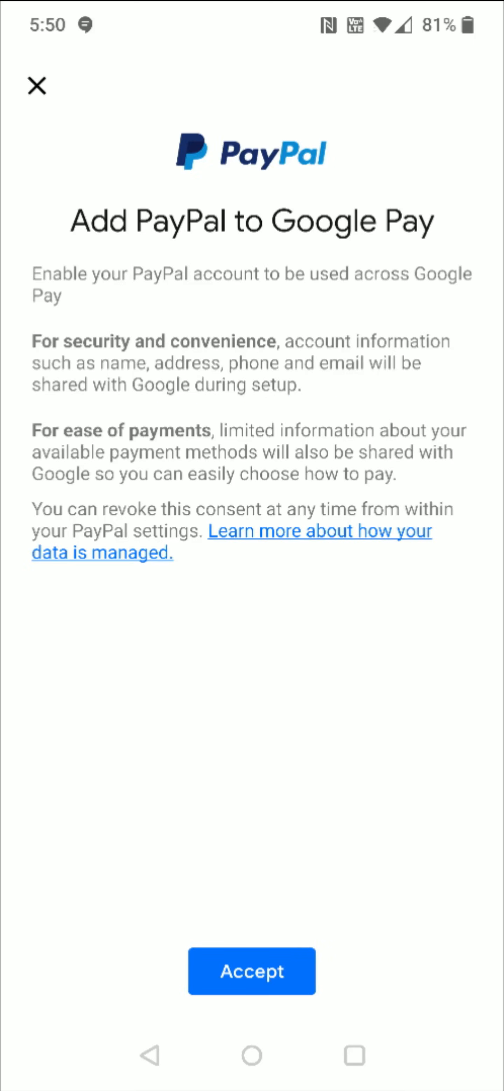
Step: Accept PayPal data sharing and confirm the first listed card as PayPal's payment method
click(251, 973)
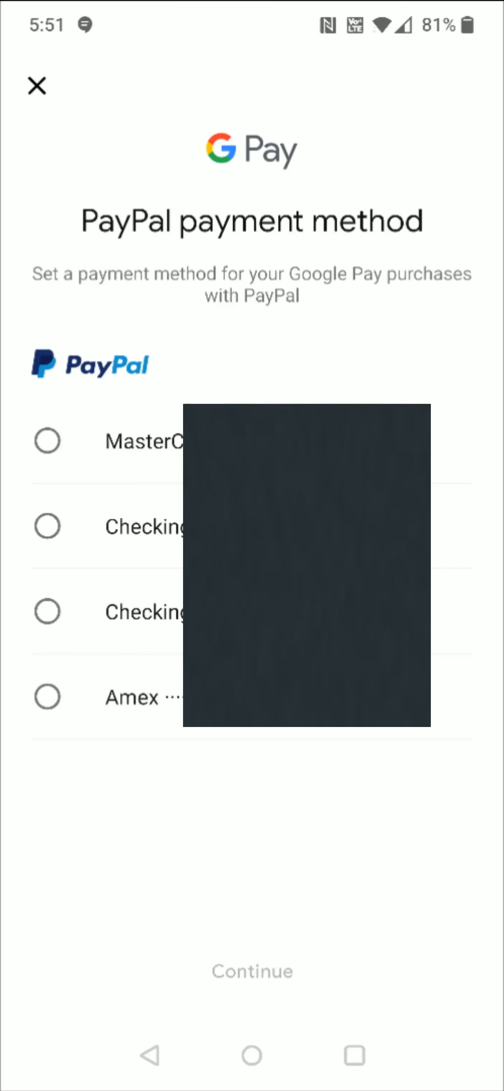
click(48, 440)
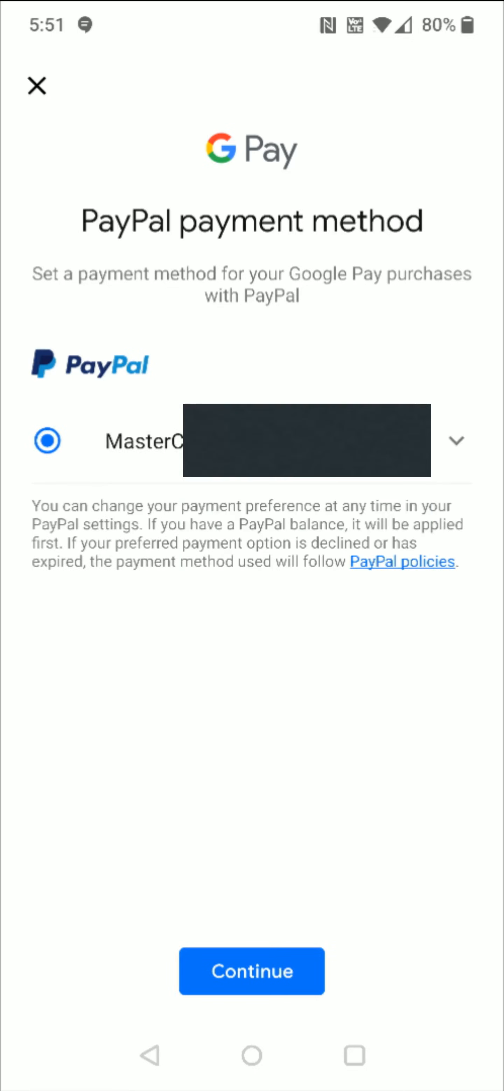
click(251, 971)
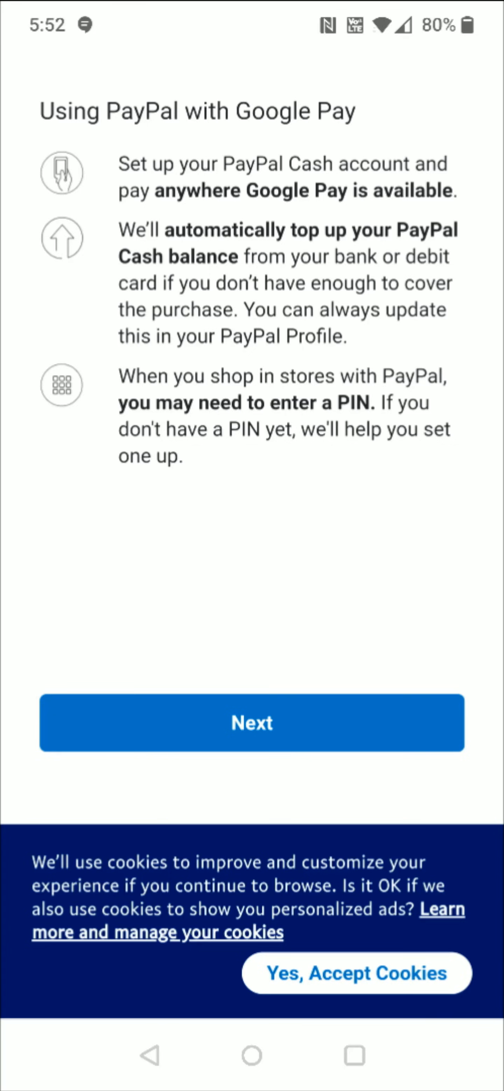
Step: Set the in-store PIN, agree to automatic $10 top-ups and confirm info to add the account
click(252, 724)
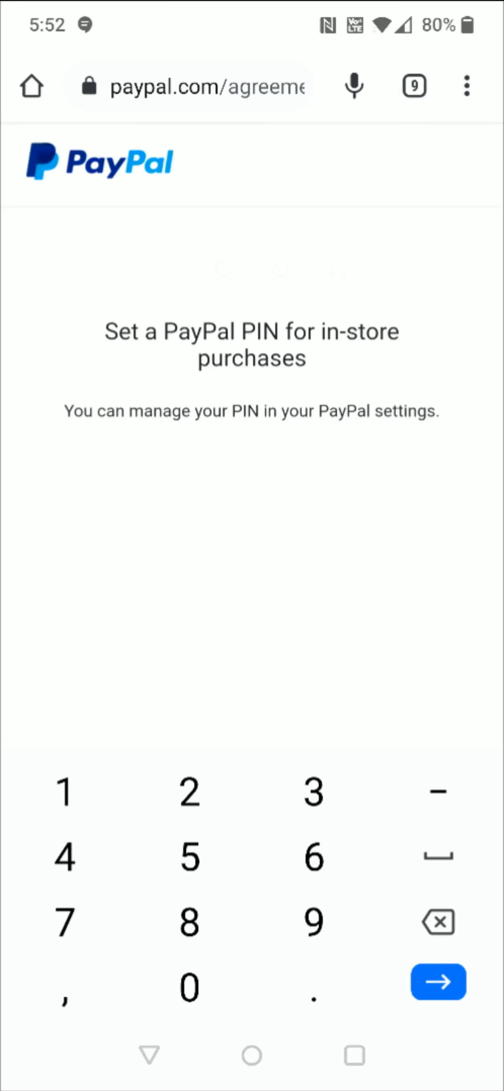
click(440, 982)
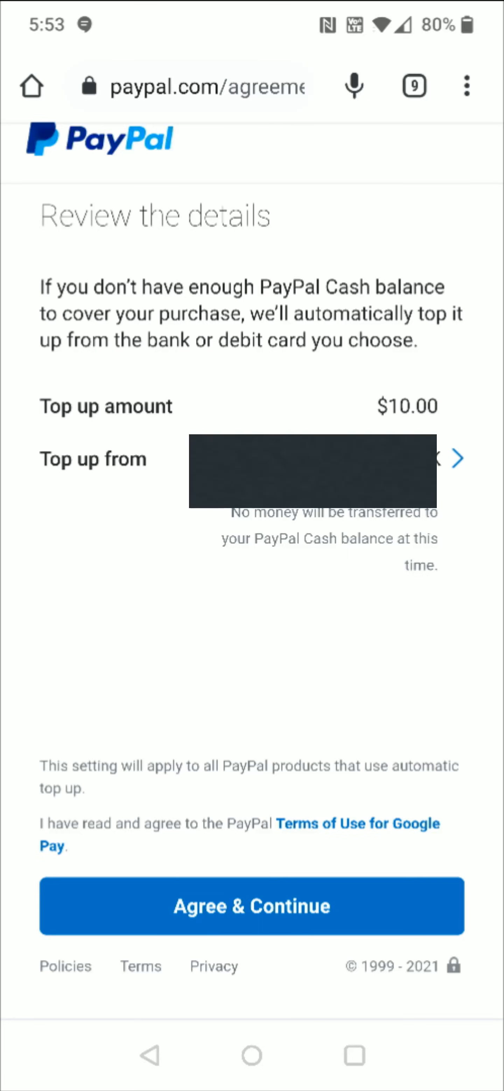
click(251, 907)
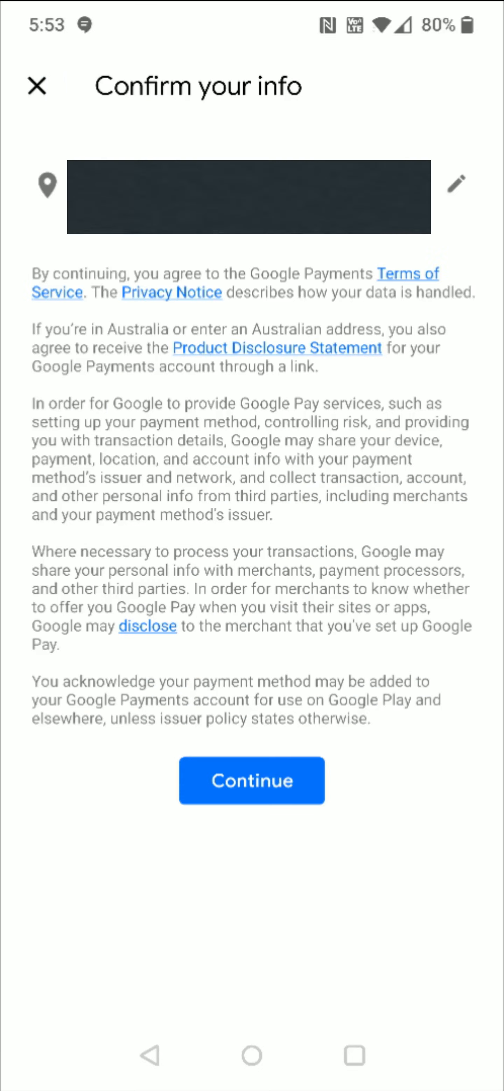
click(251, 781)
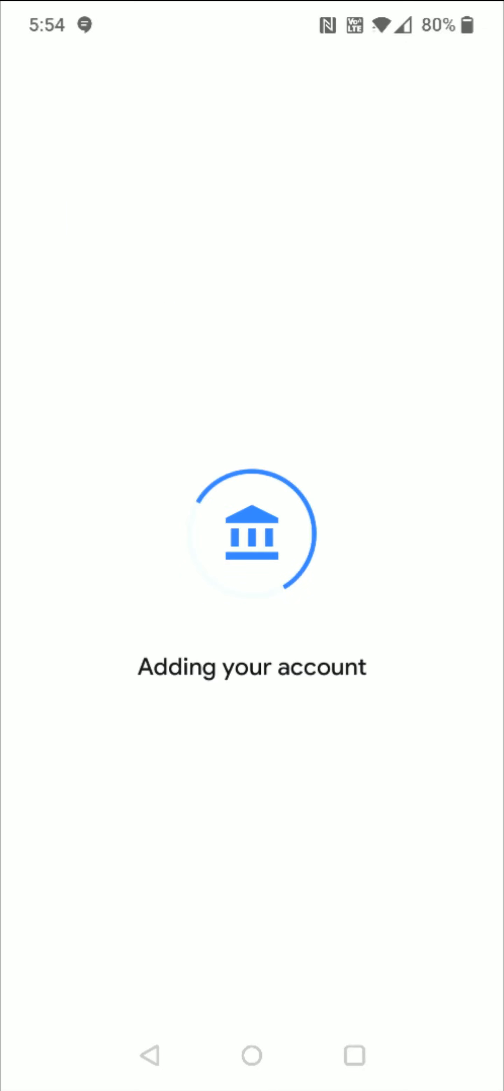